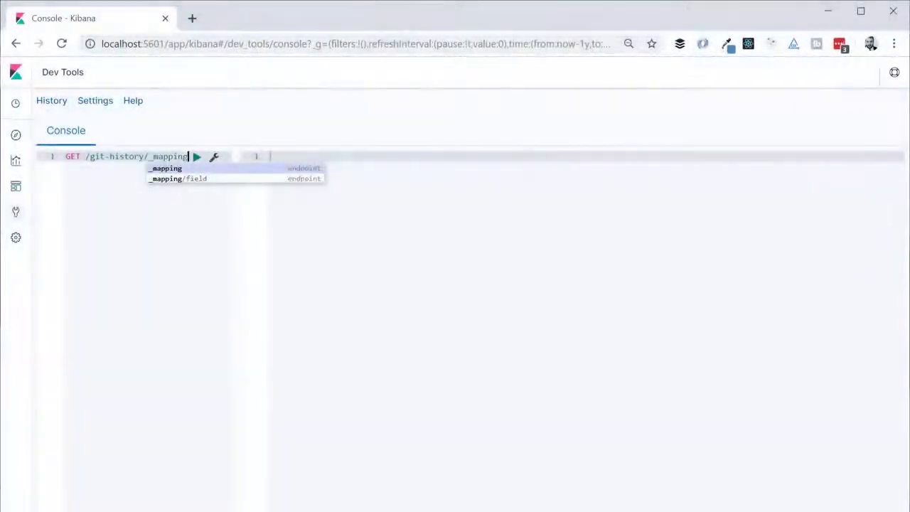
# Run GET /git-history/_mapping and scroll through the returned field mappings
pyautogui.click(197, 156)
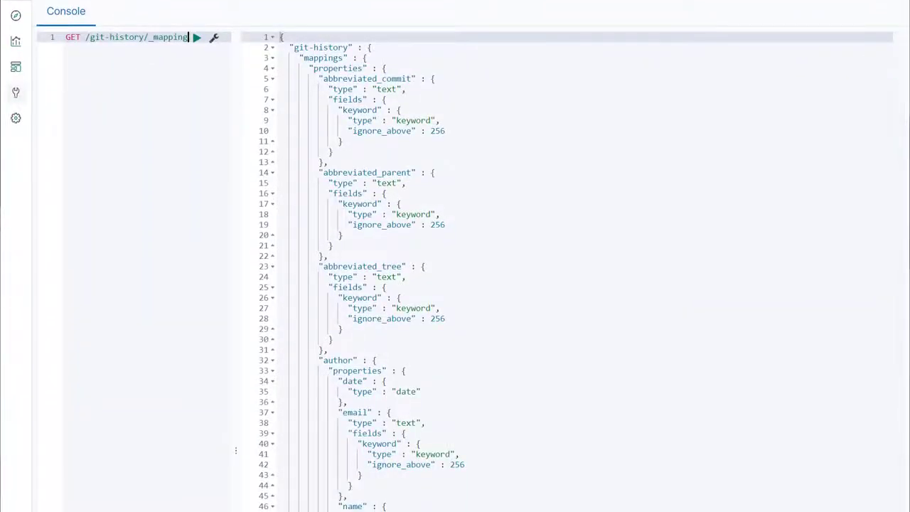
pyautogui.scroll(-3)
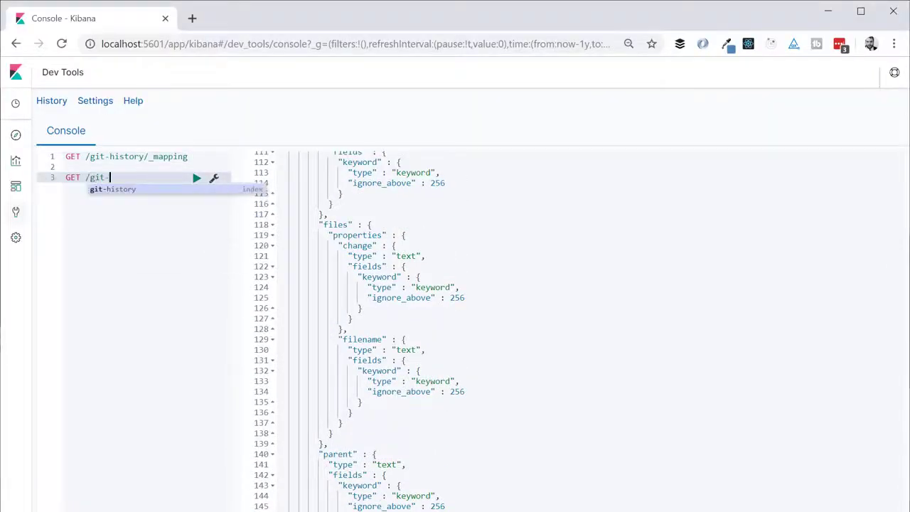
# Run GET /git-history/_search, returning 2012 hits, and begin the next request
pyautogui.click(197, 178)
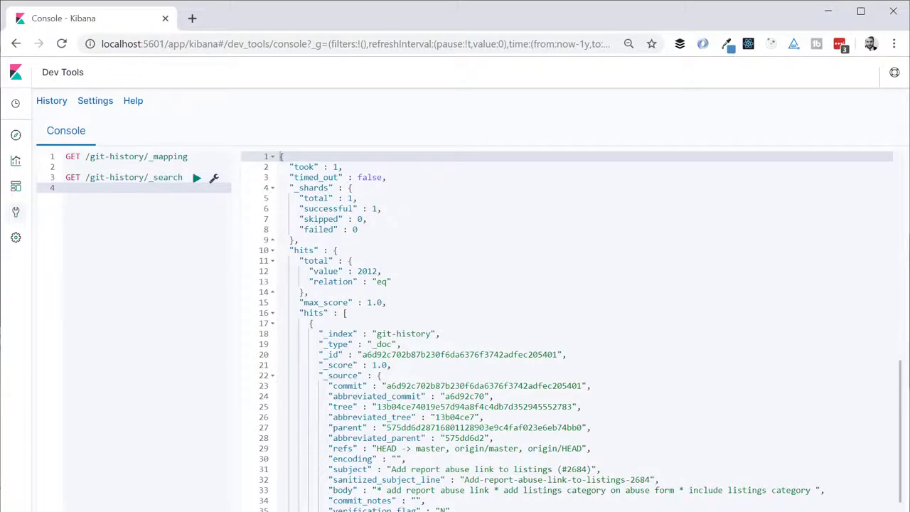
pyautogui.write('GET /git-history/_search?size=0')
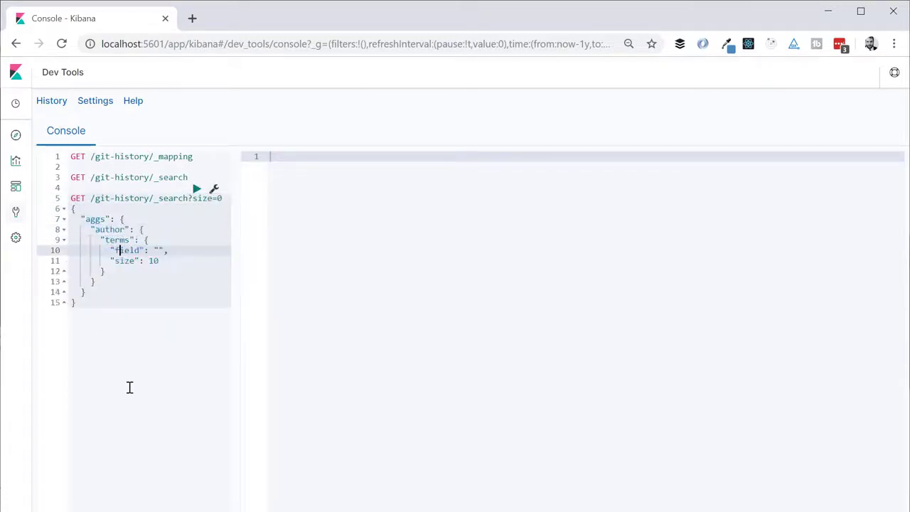
# Point the author terms aggregation at author.name.keyword and start a new request line
pyautogui.write('author.name.')
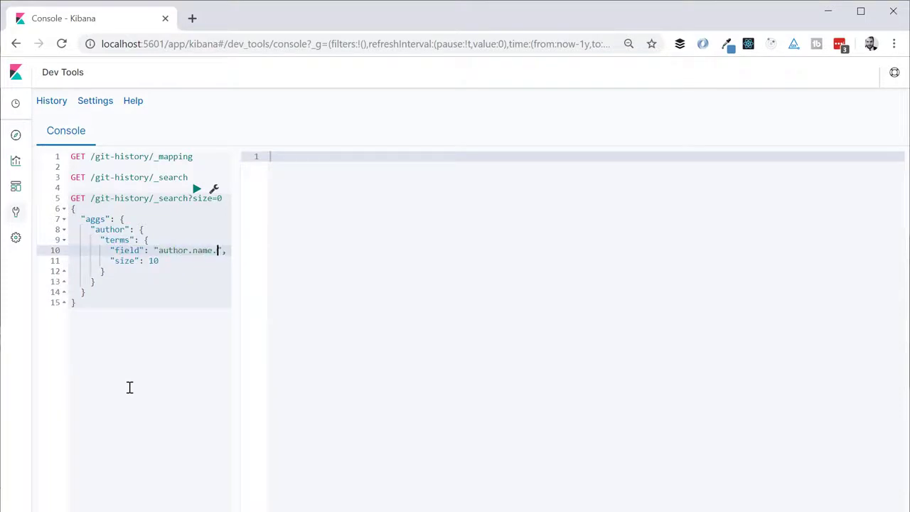
pyautogui.click(197, 189)
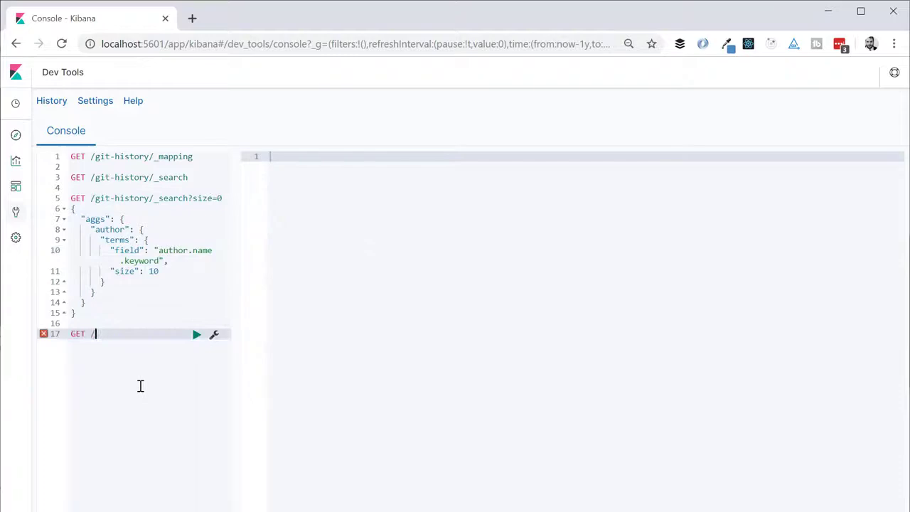
# Run GET /git-history/_search?q=algolia and scroll through the matching commits
pyautogui.write('git-history/_search?')
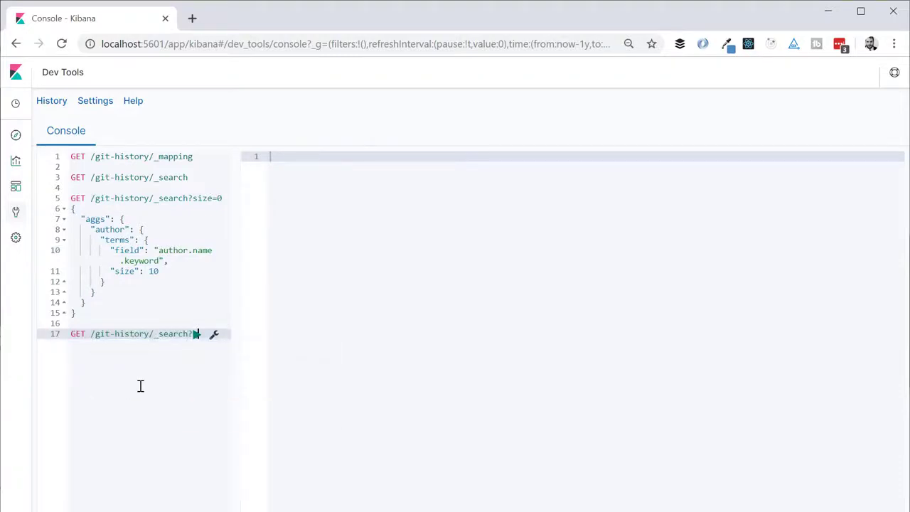
pyautogui.write('=algolia')
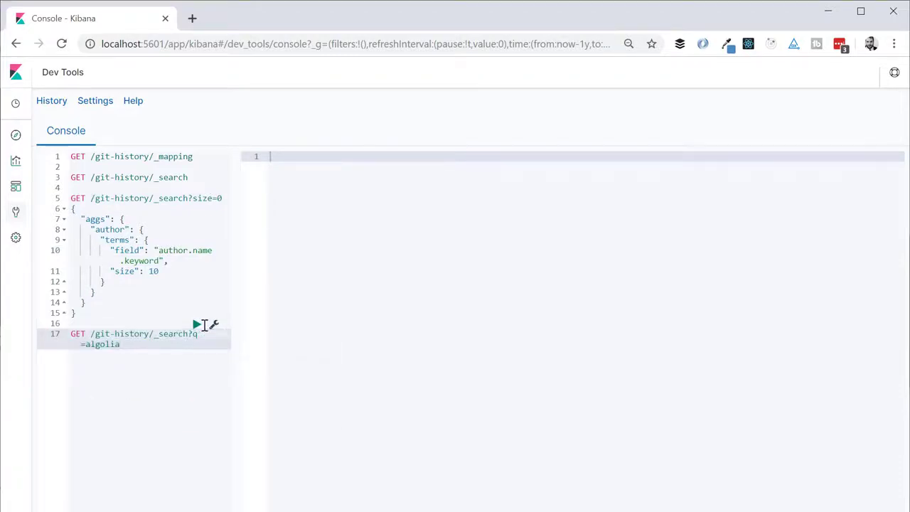
pyautogui.click(196, 325)
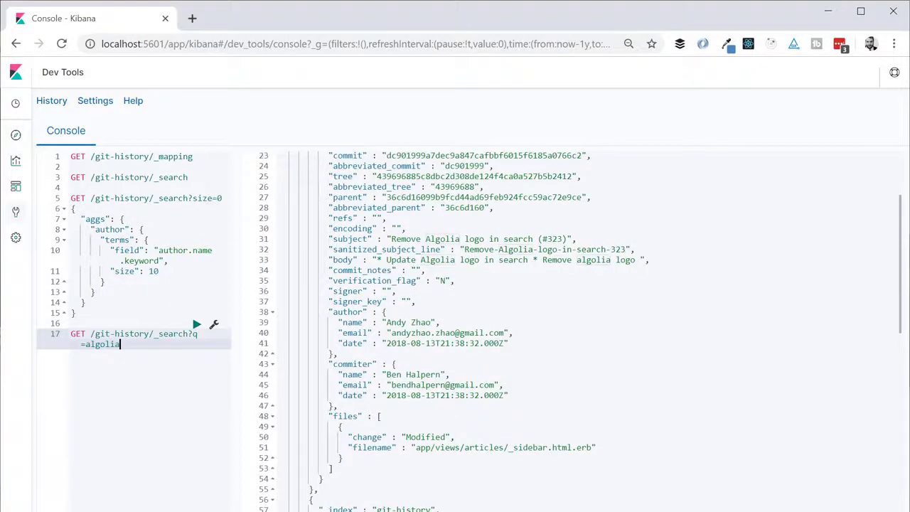
pyautogui.scroll(-3)
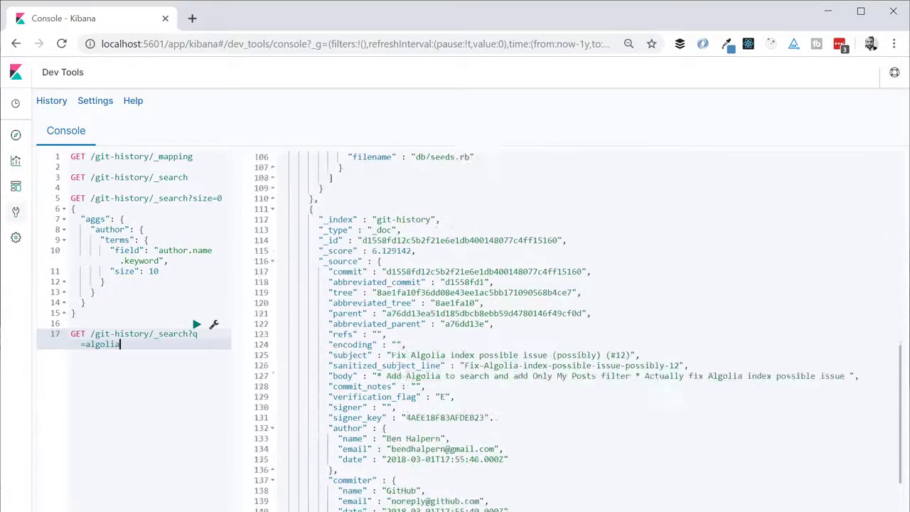
pyautogui.scroll(-3)
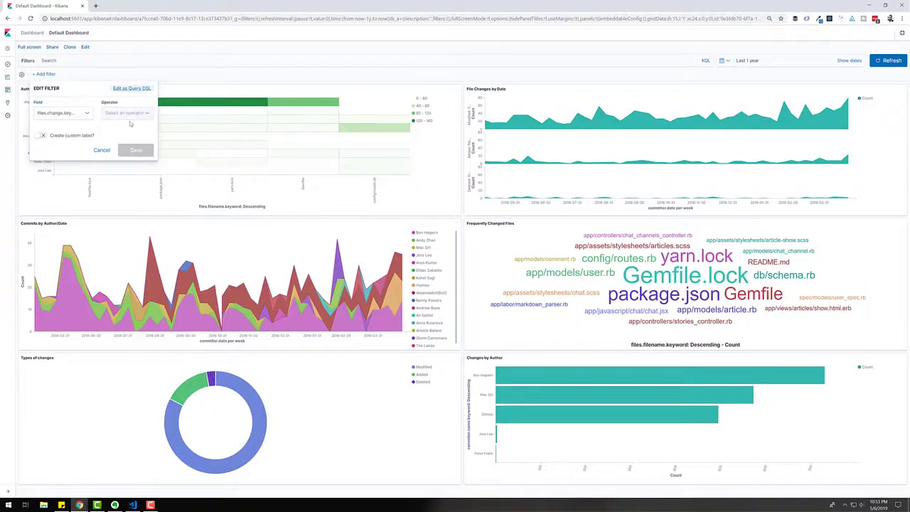
# Save a files.change filter with operator 'is' and value Modified
pyautogui.click(127, 113)
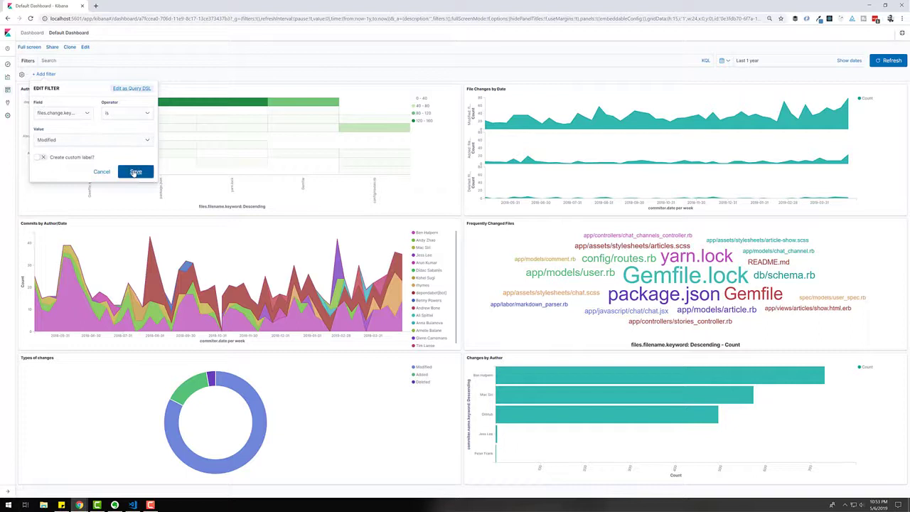
pyautogui.click(135, 172)
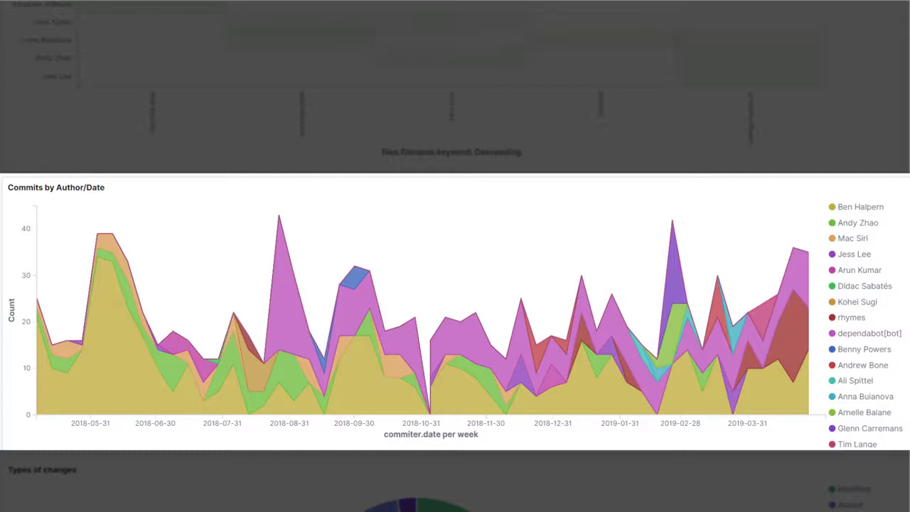
pyautogui.scroll(-3)
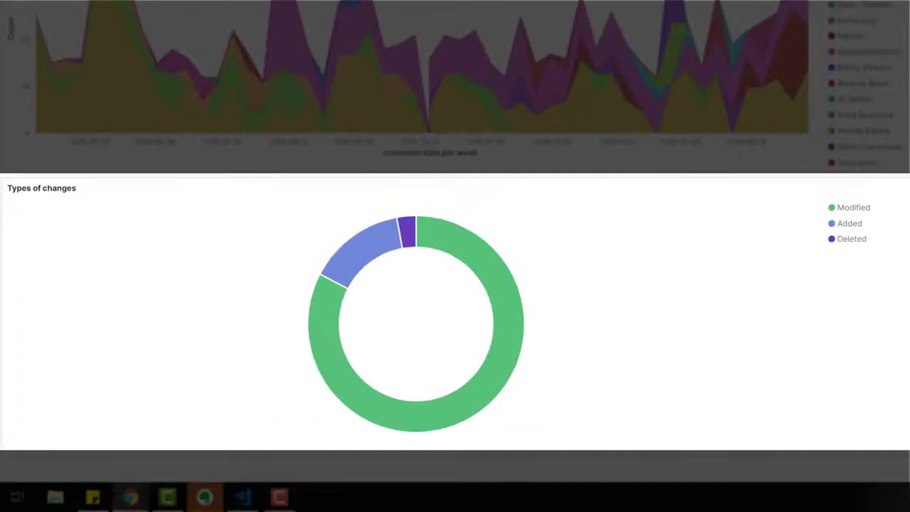